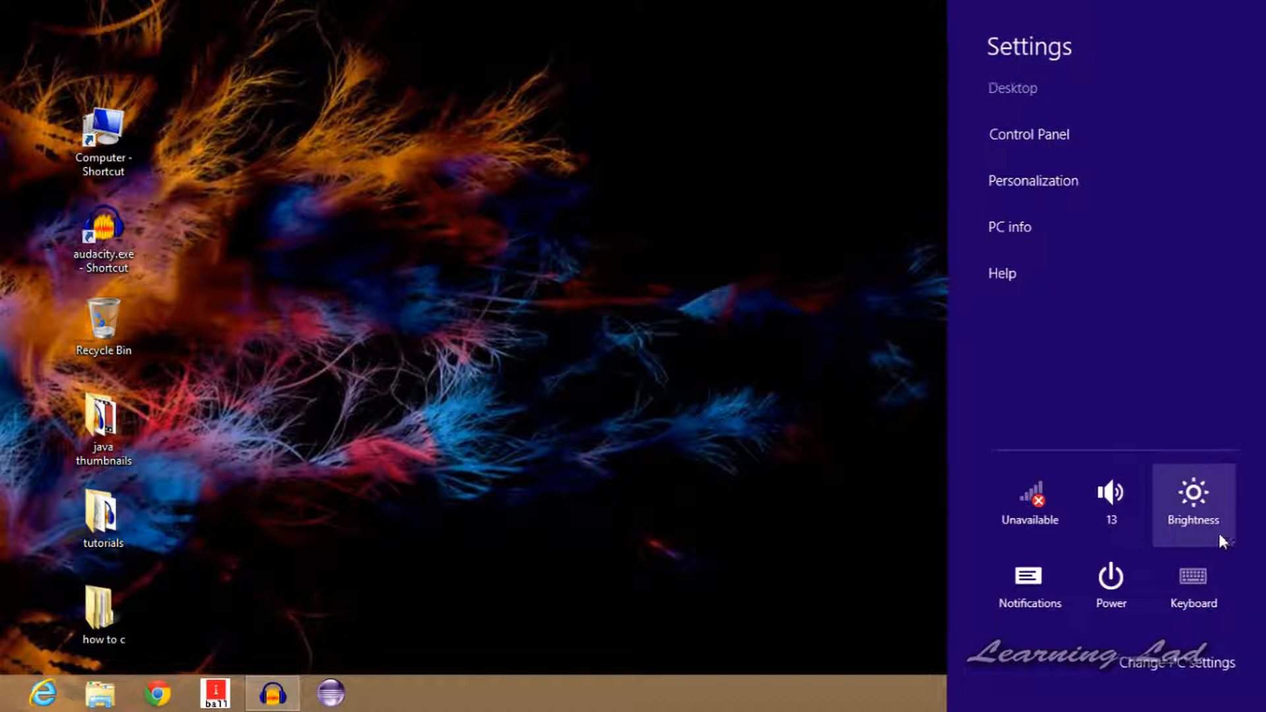
mouse_move(1107, 581)
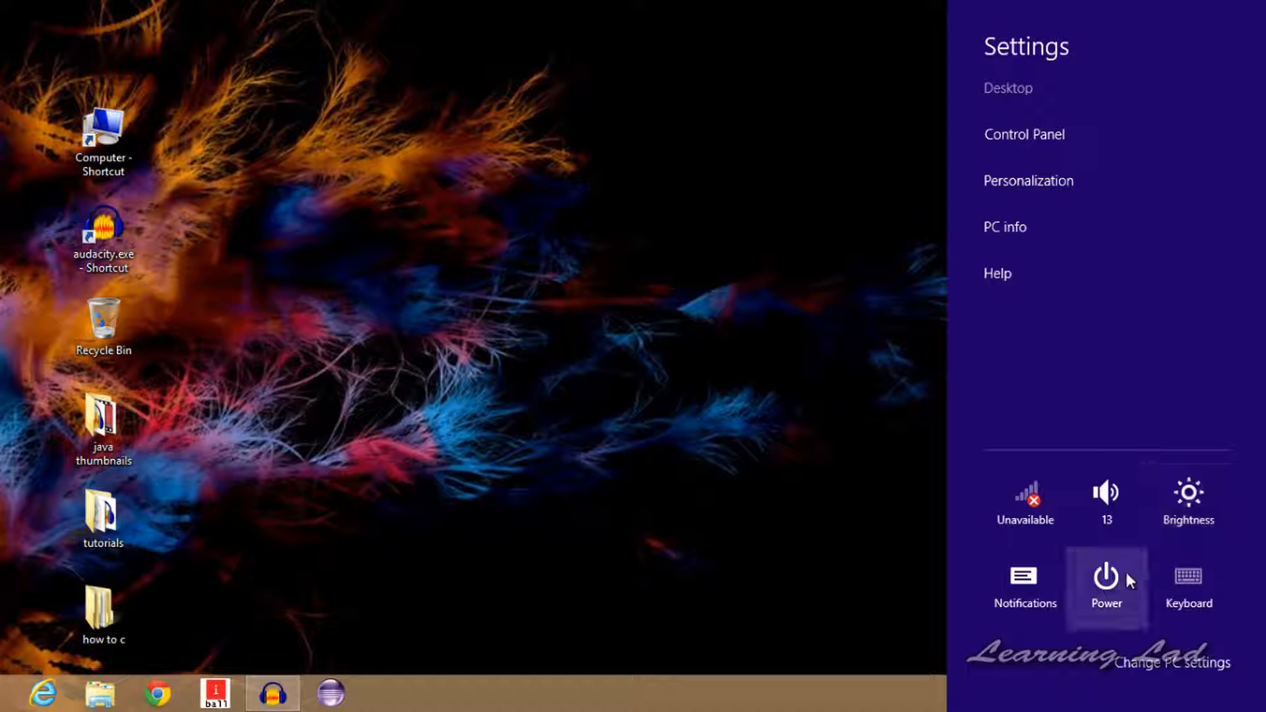
Go from Control Panel through Hardware and Sound and Power Options to the power-button settings page
click(1105, 587)
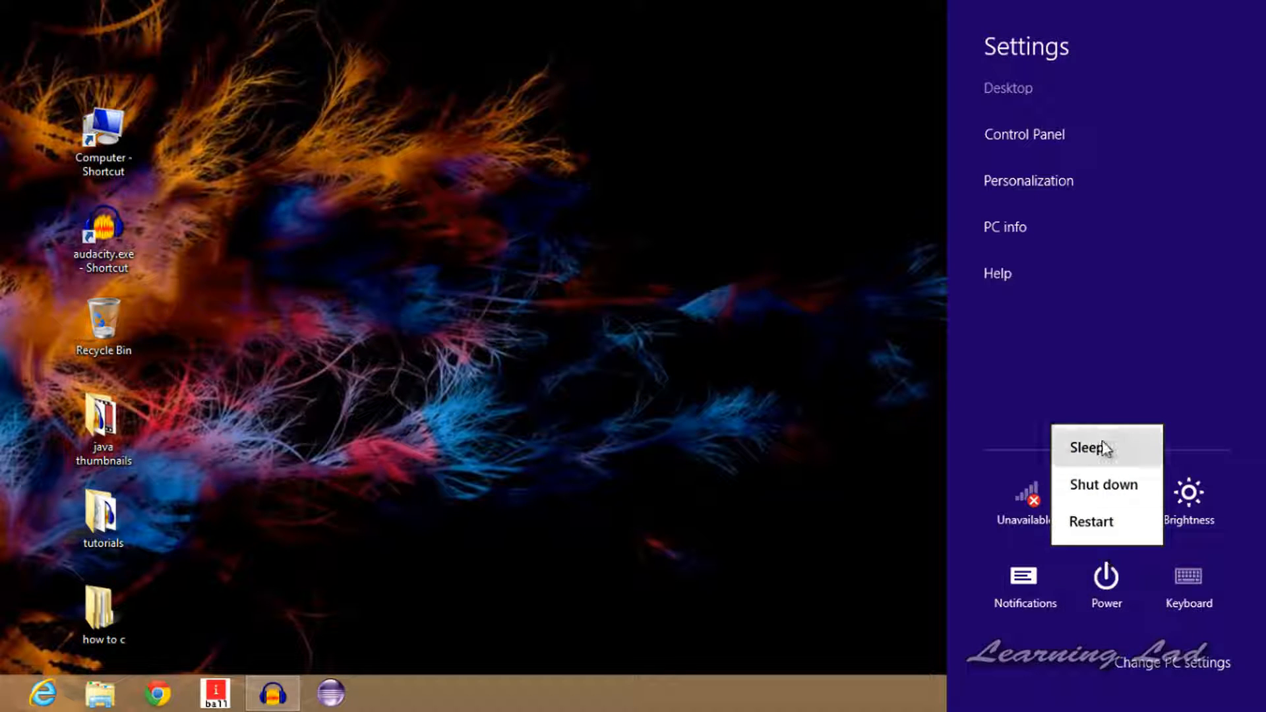
mouse_move(1104, 485)
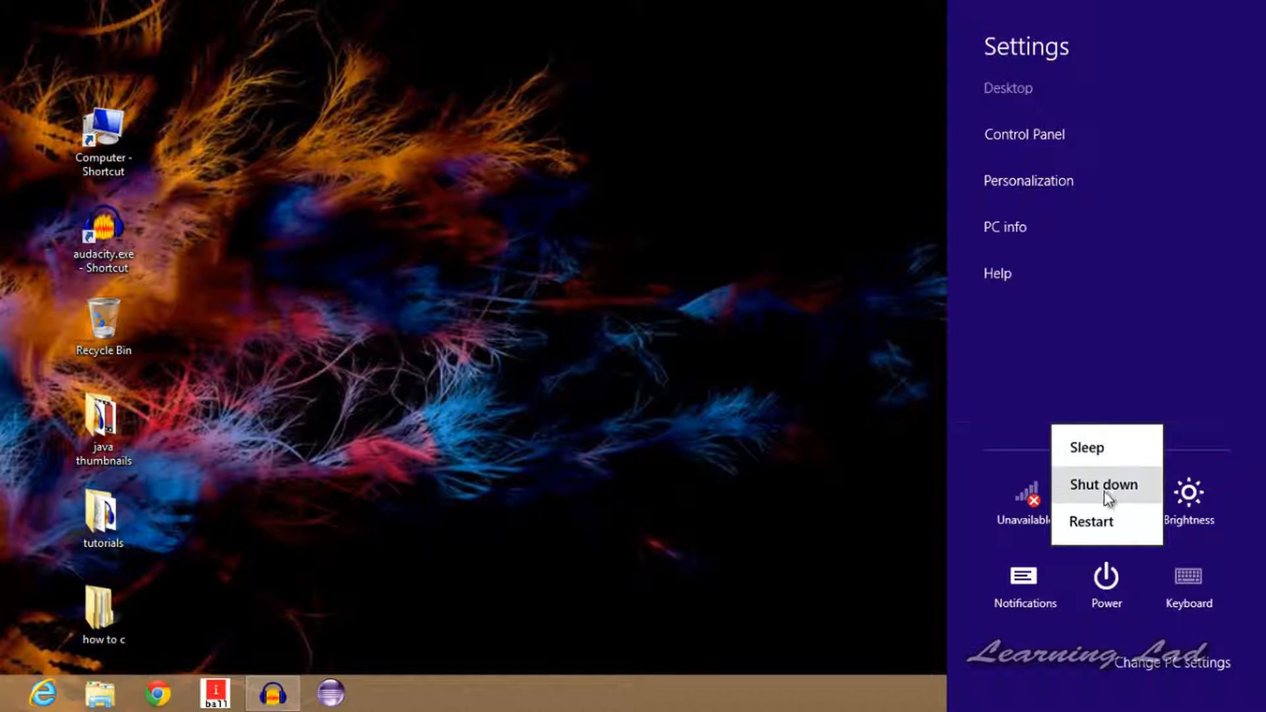
mouse_move(1106, 522)
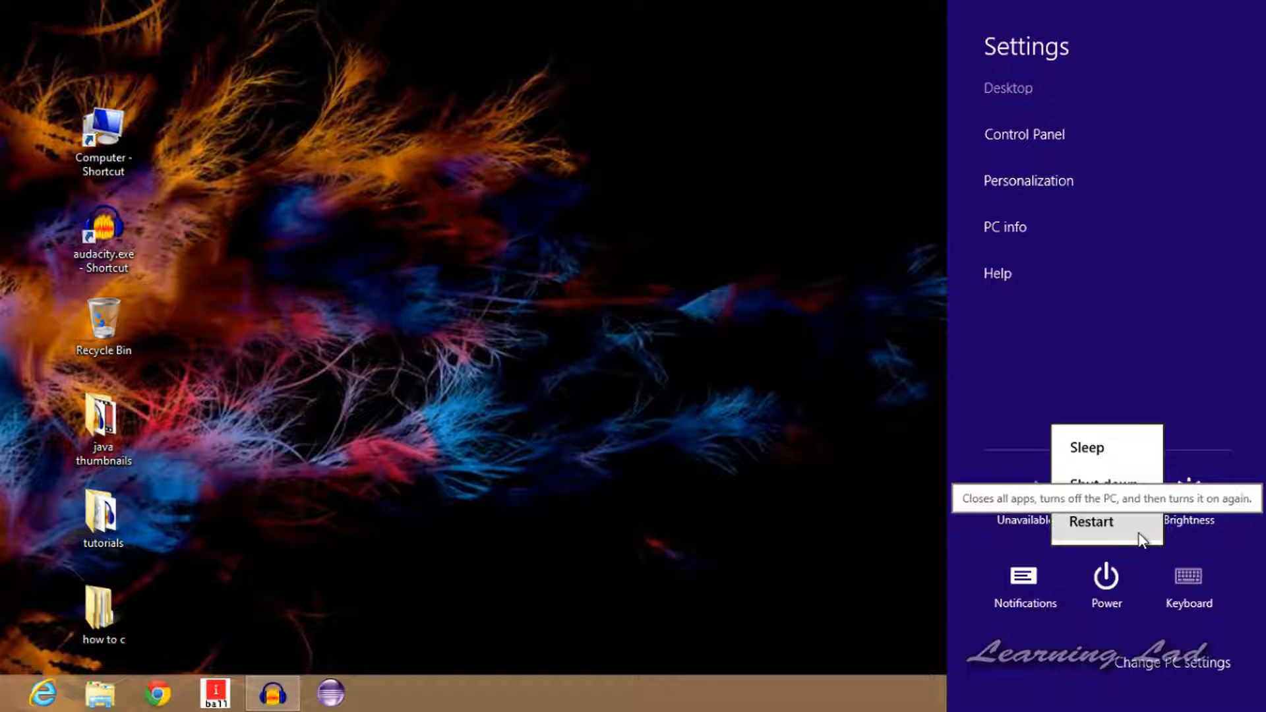
mouse_move(1089, 608)
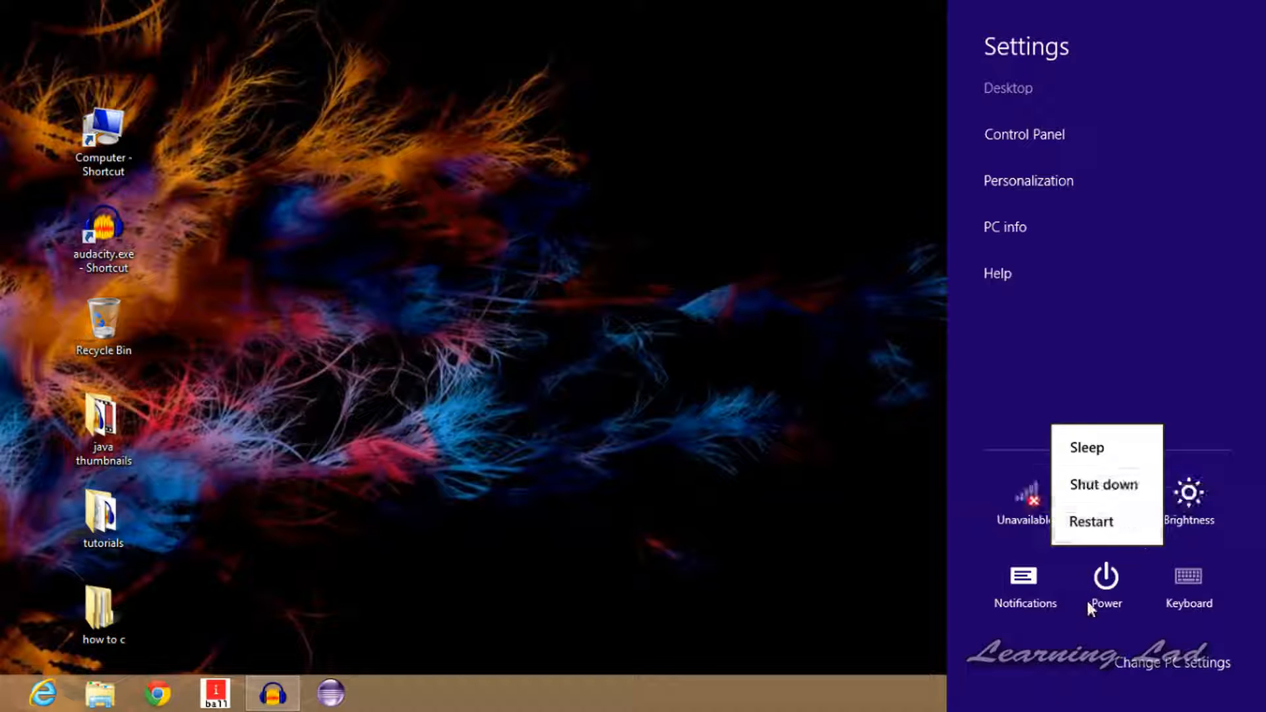
mouse_move(1023, 412)
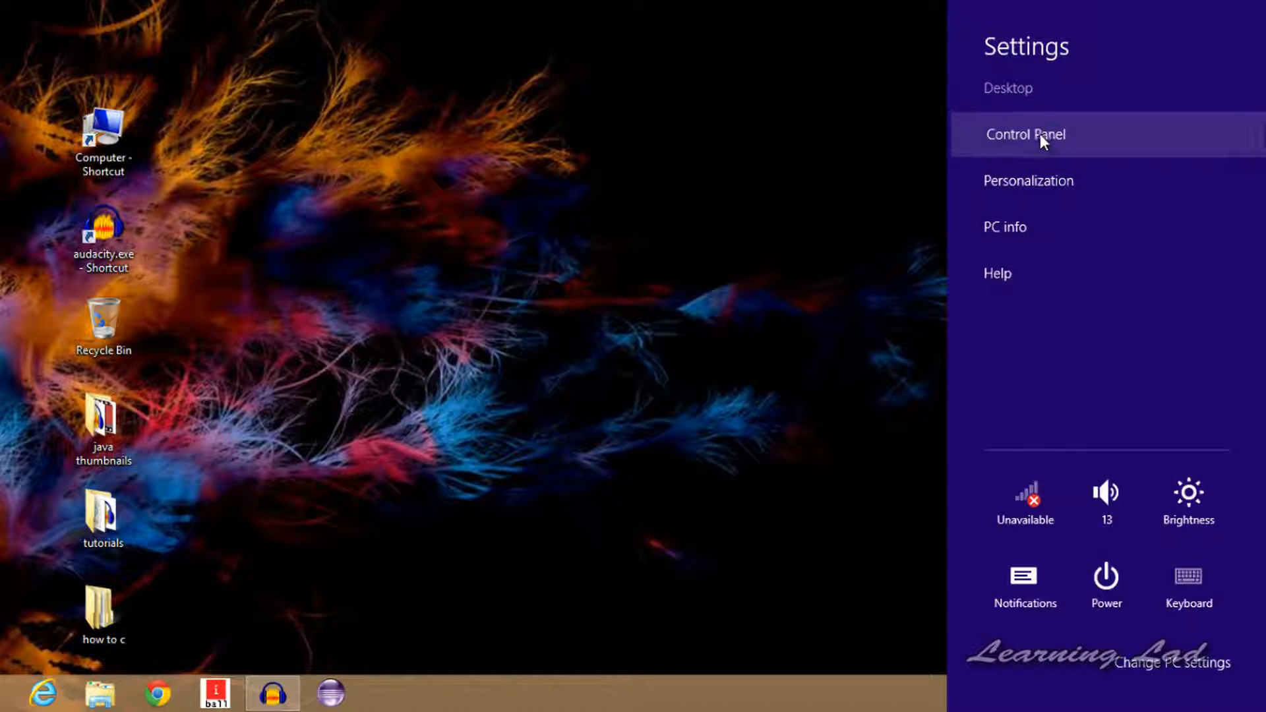
click(1025, 134)
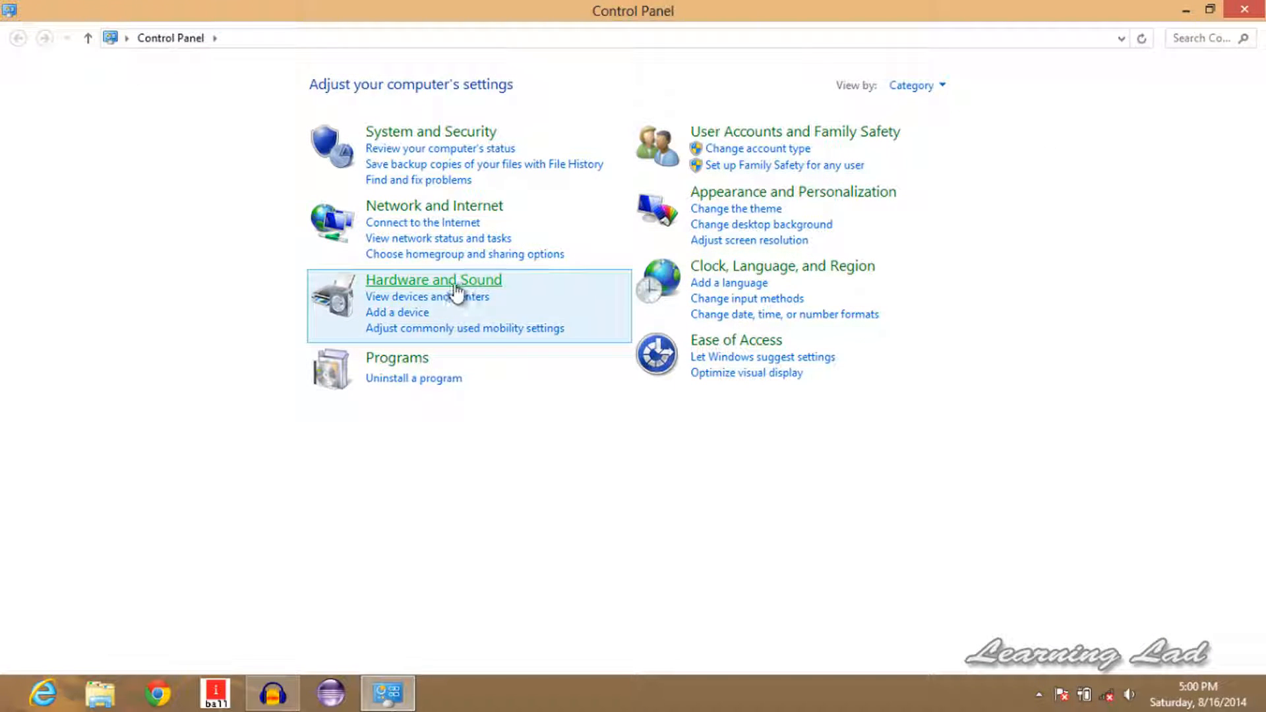
click(434, 279)
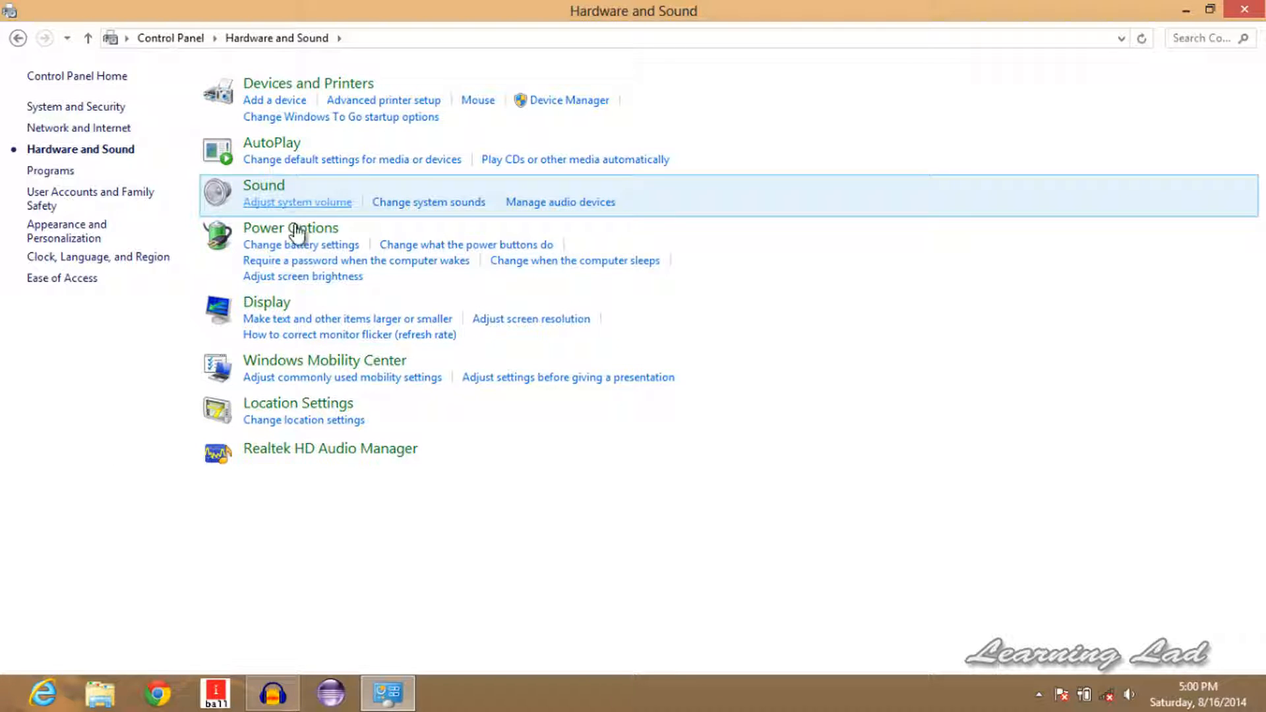
mouse_move(290, 228)
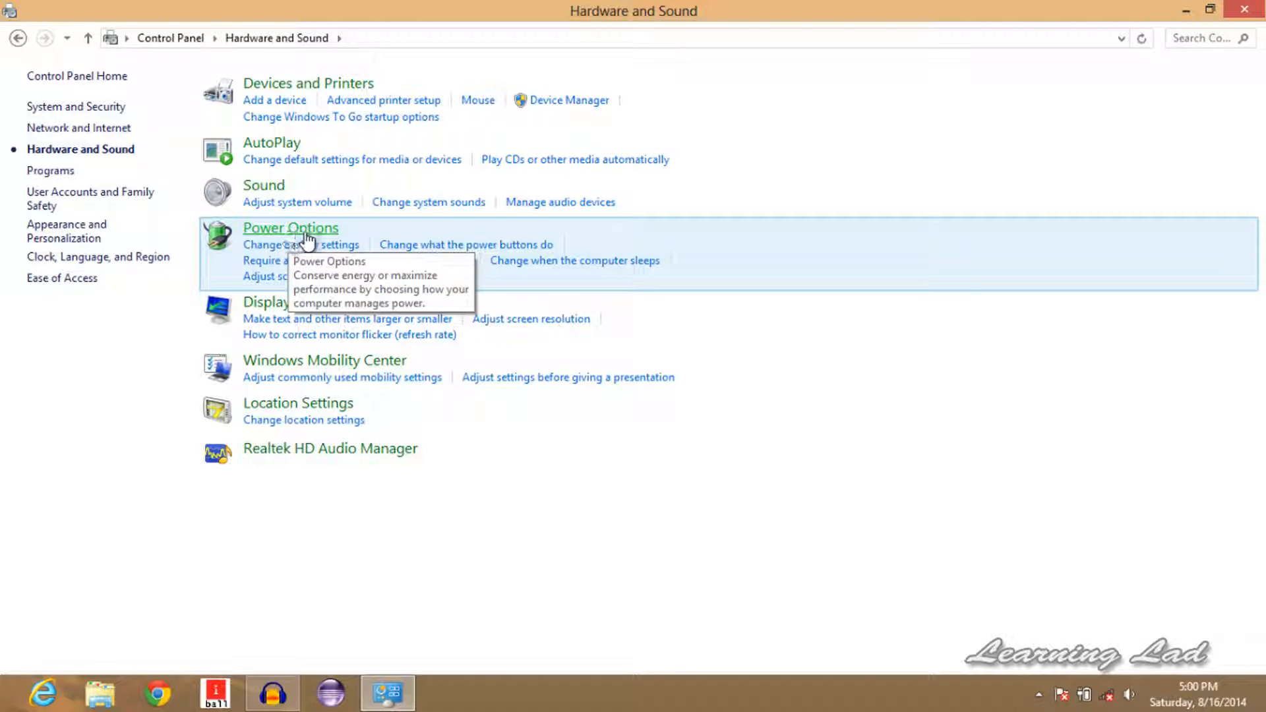
click(290, 227)
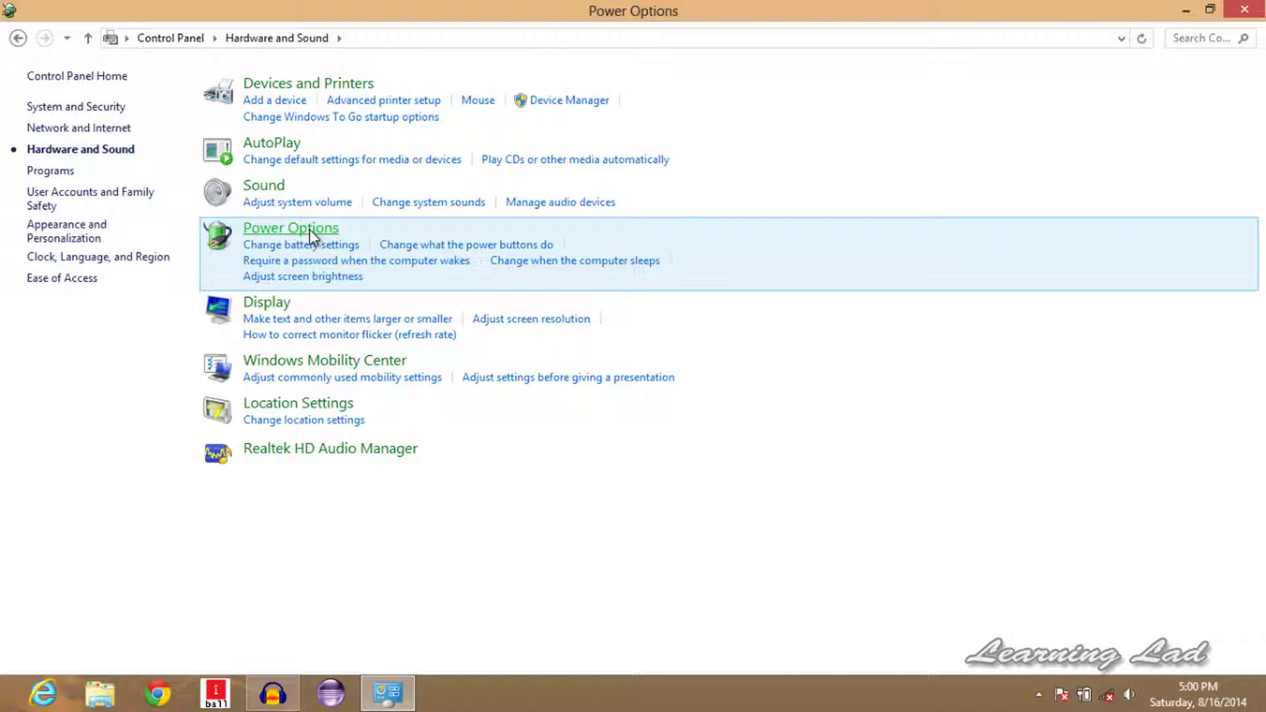
click(290, 227)
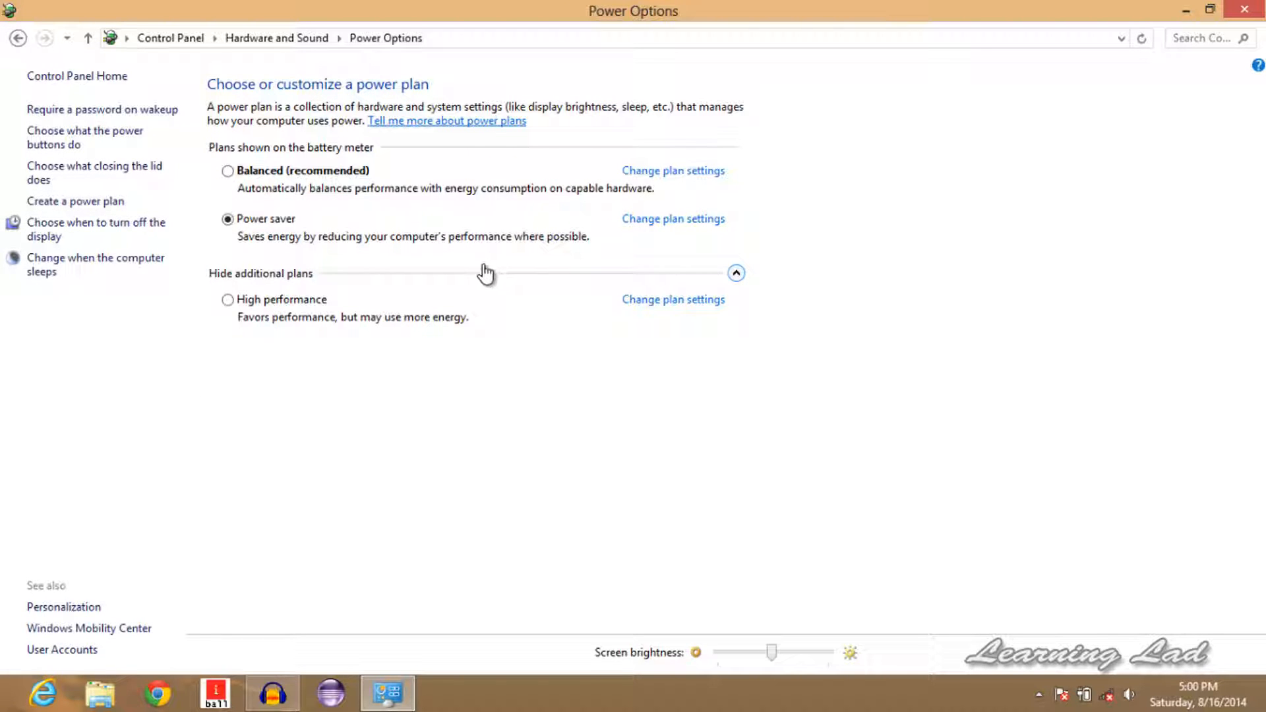
mouse_move(80, 137)
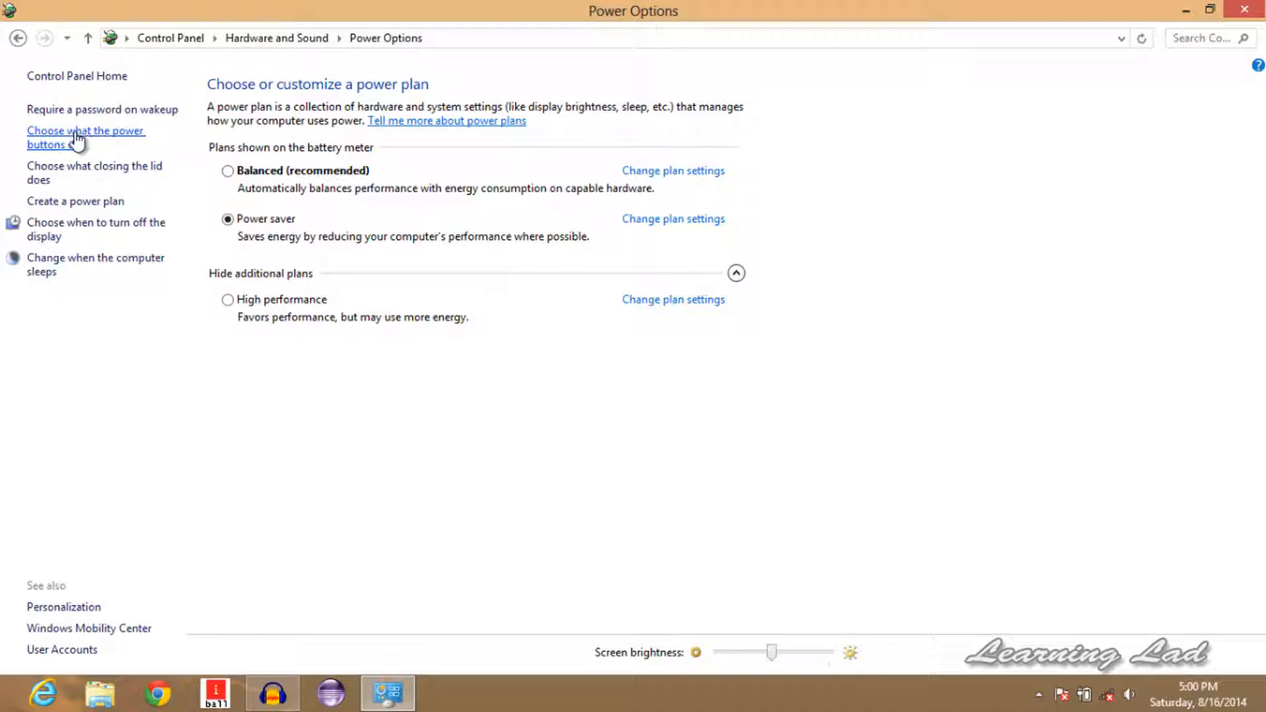
mouse_move(103, 141)
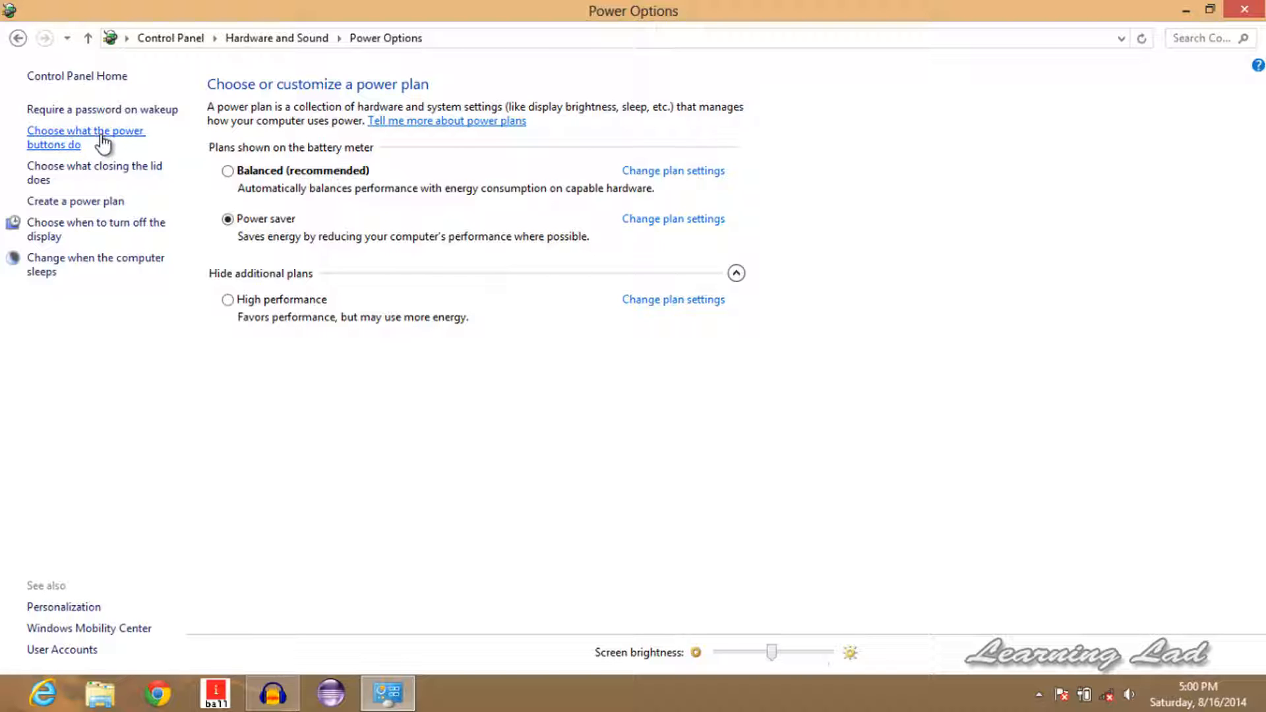
click(85, 137)
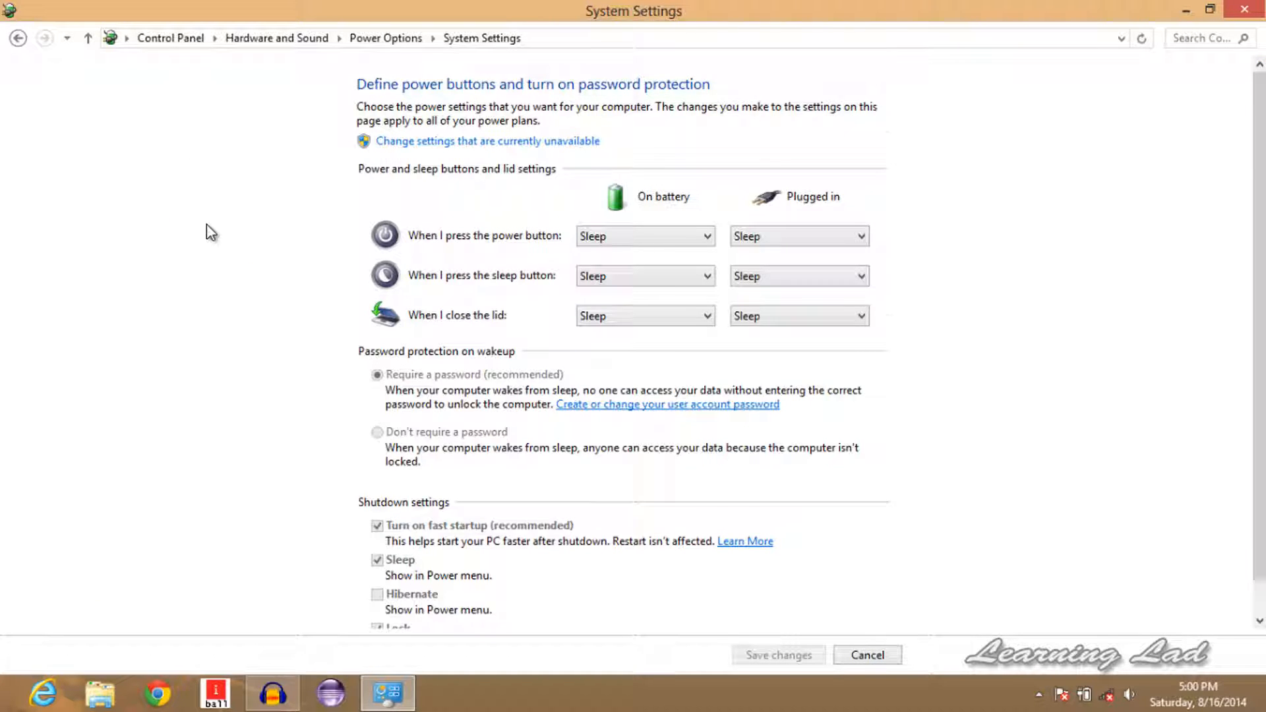
scroll(down, 3)
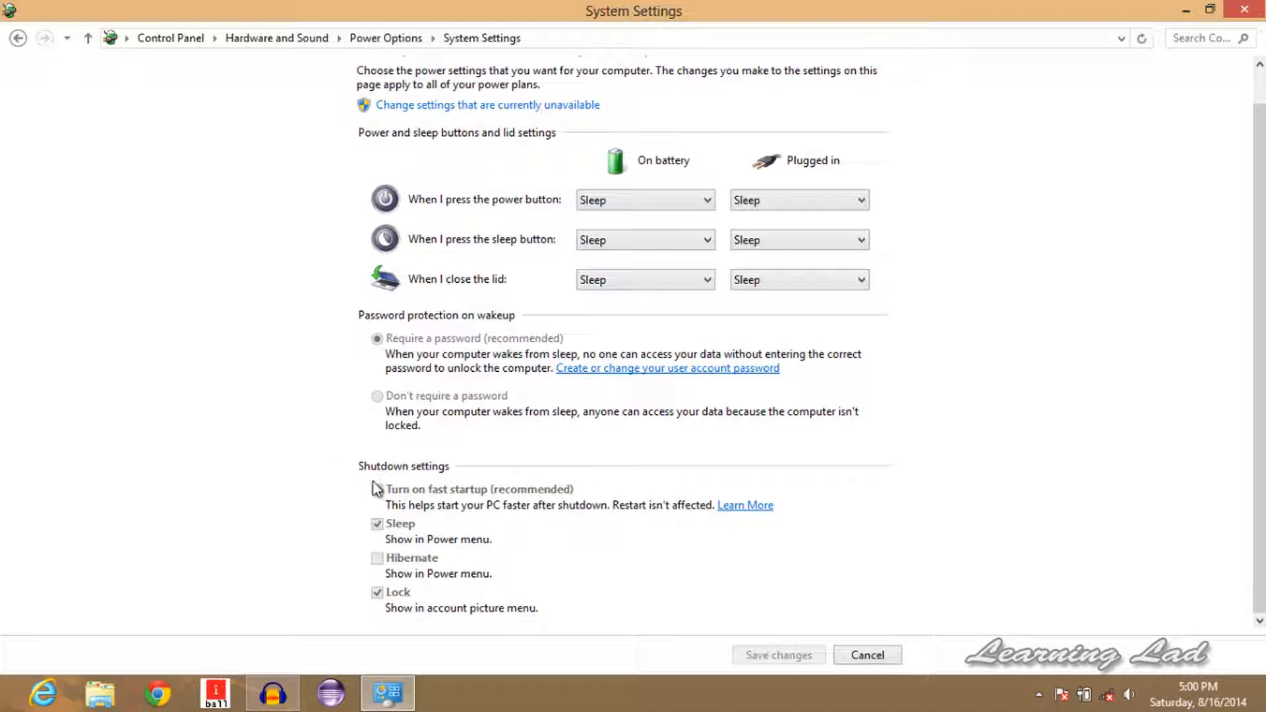
click(377, 490)
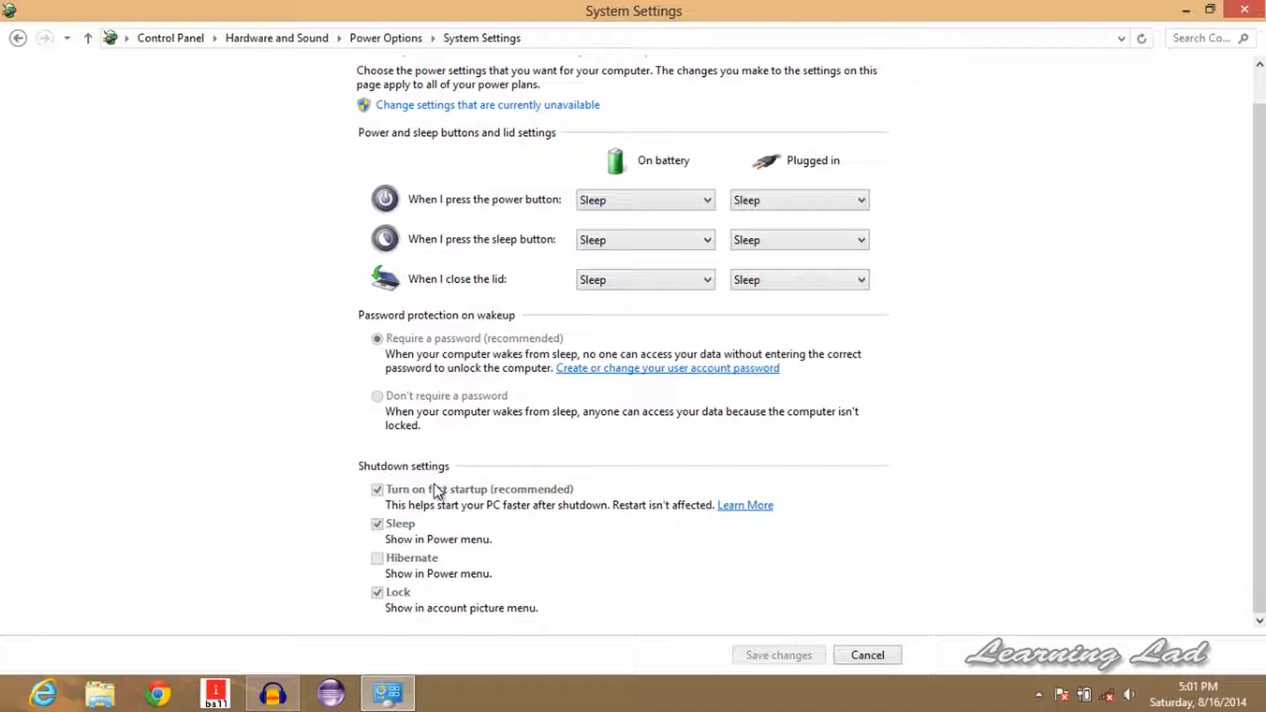
mouse_move(402, 492)
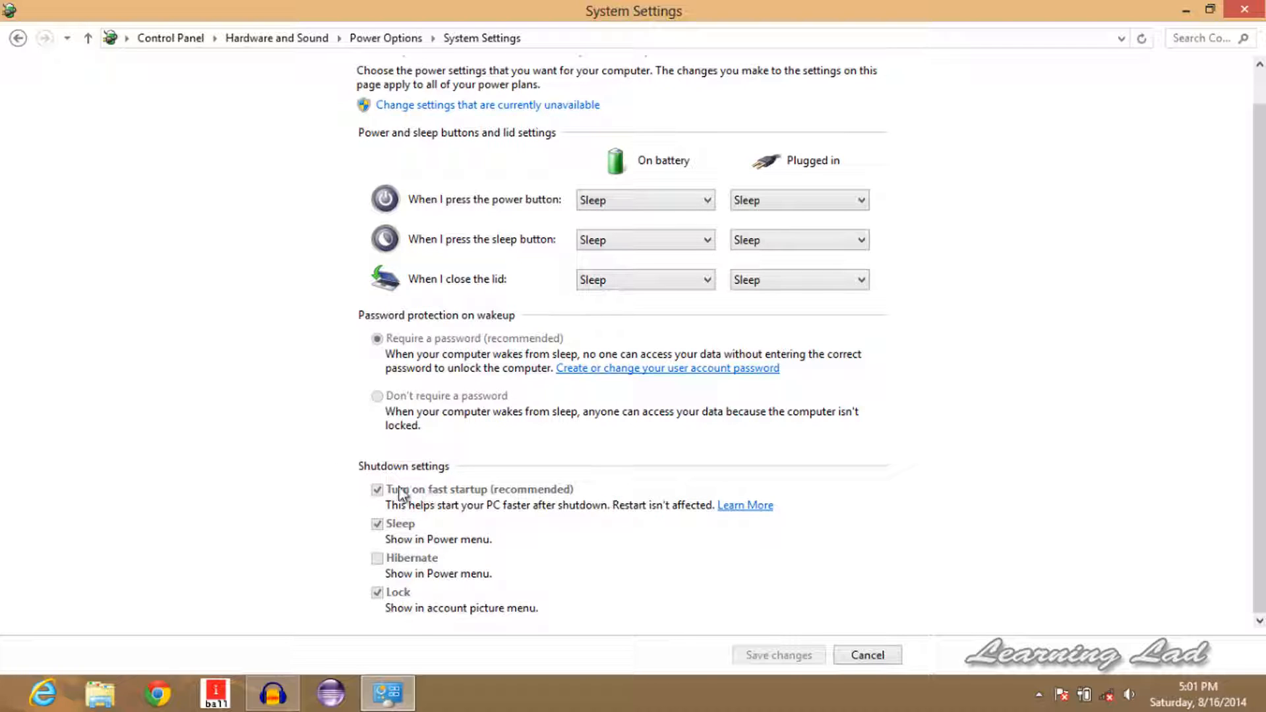
mouse_move(446, 510)
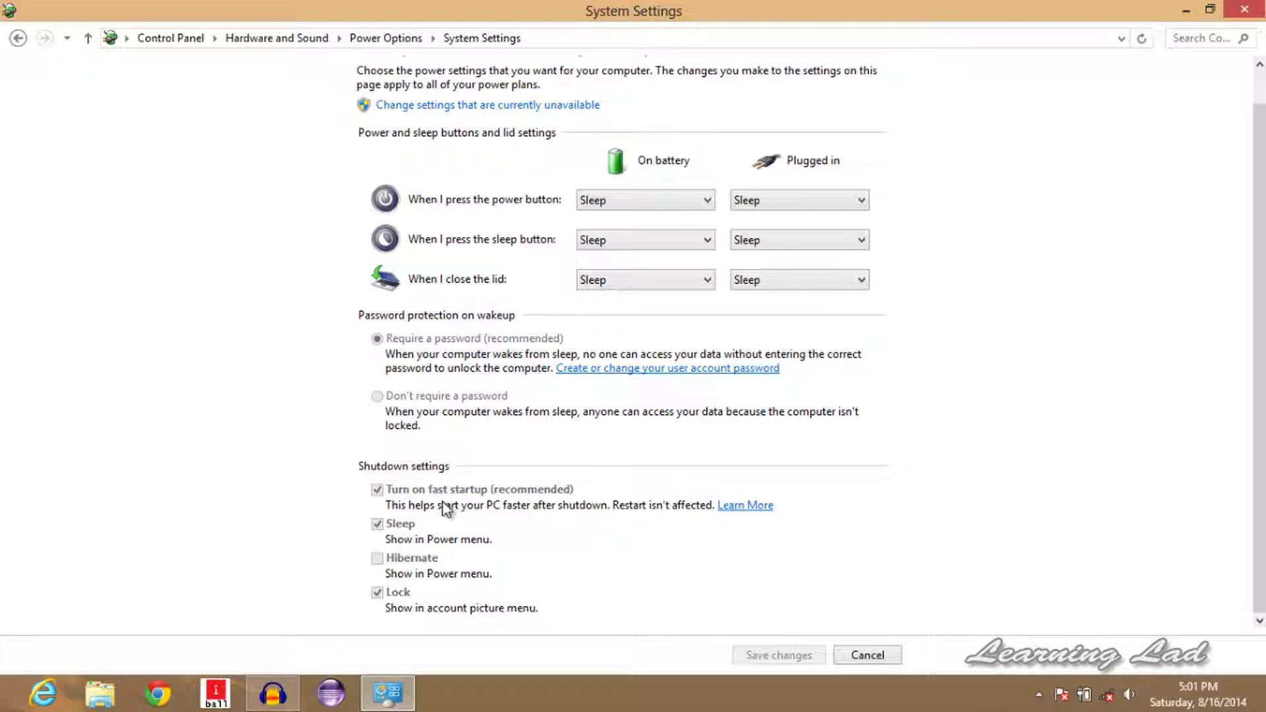
mouse_move(428, 579)
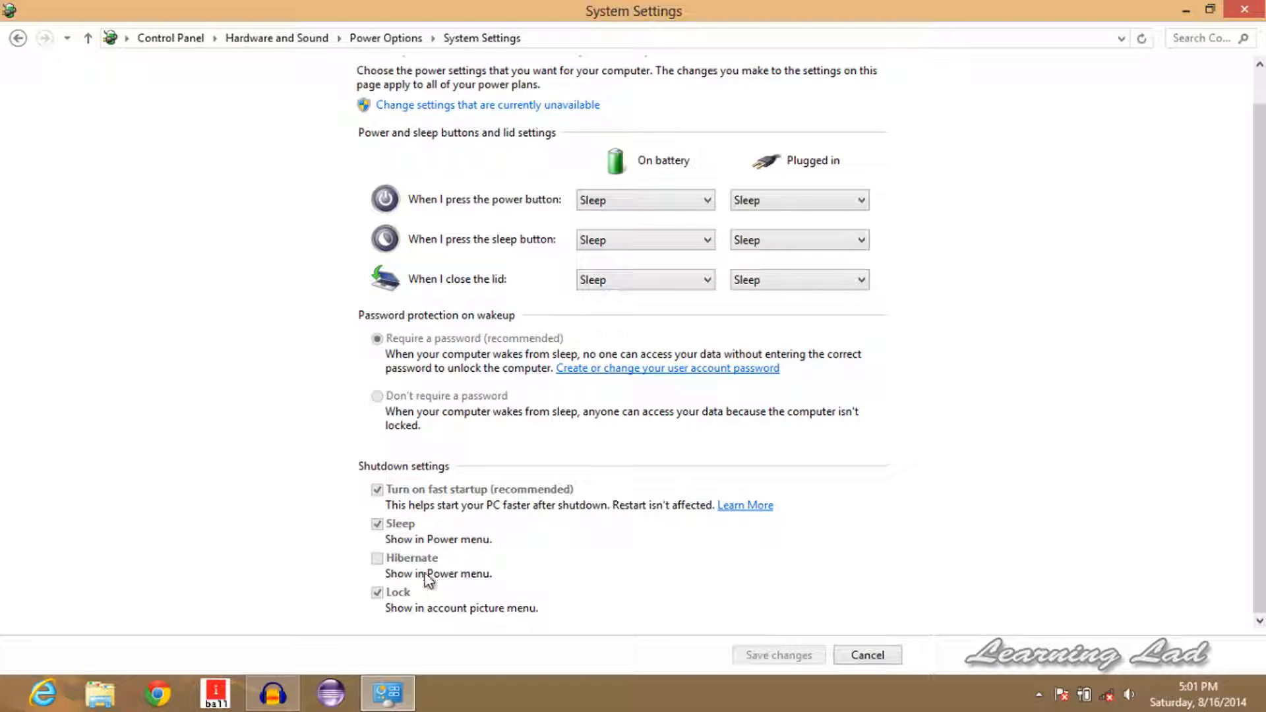
mouse_move(388, 566)
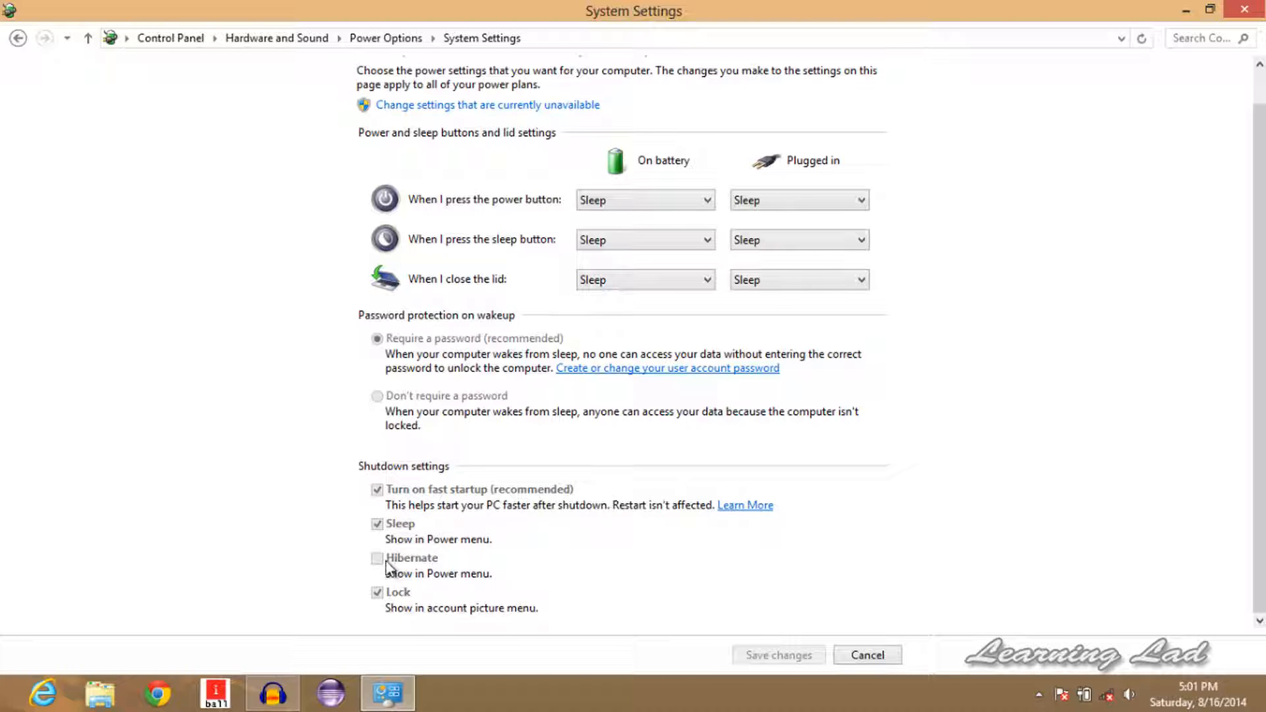
mouse_move(454, 564)
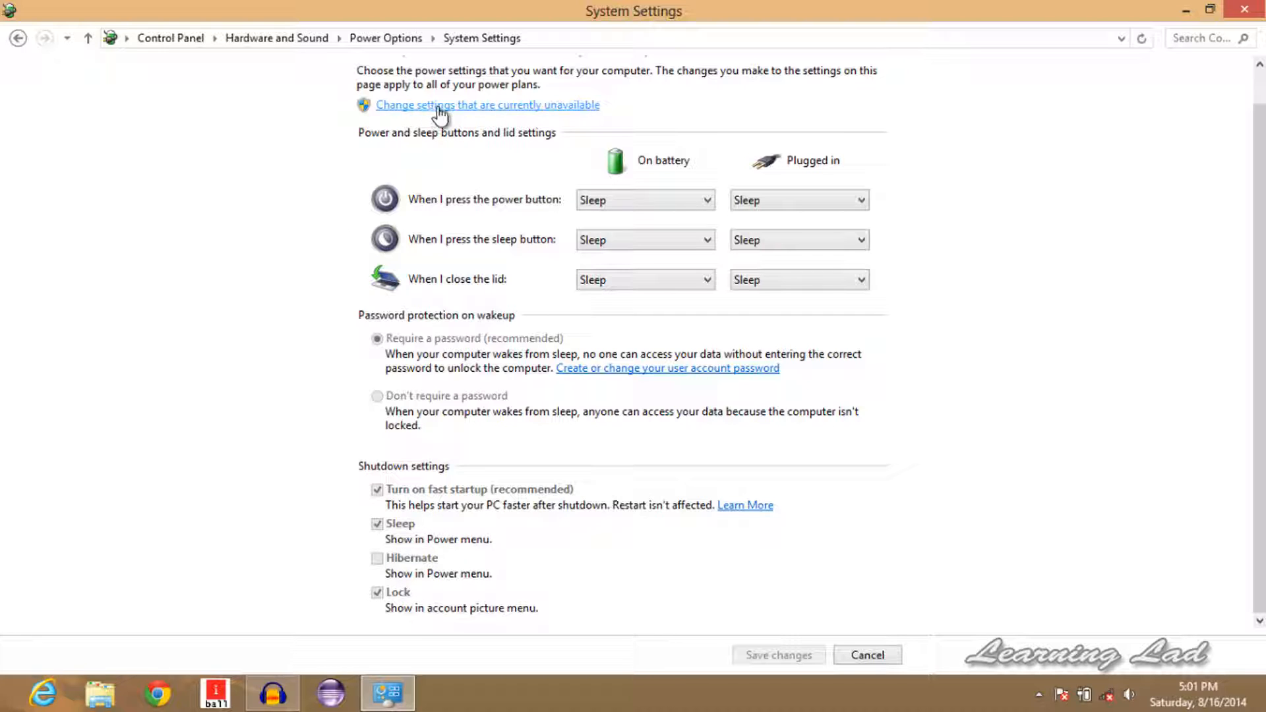
mouse_move(508, 113)
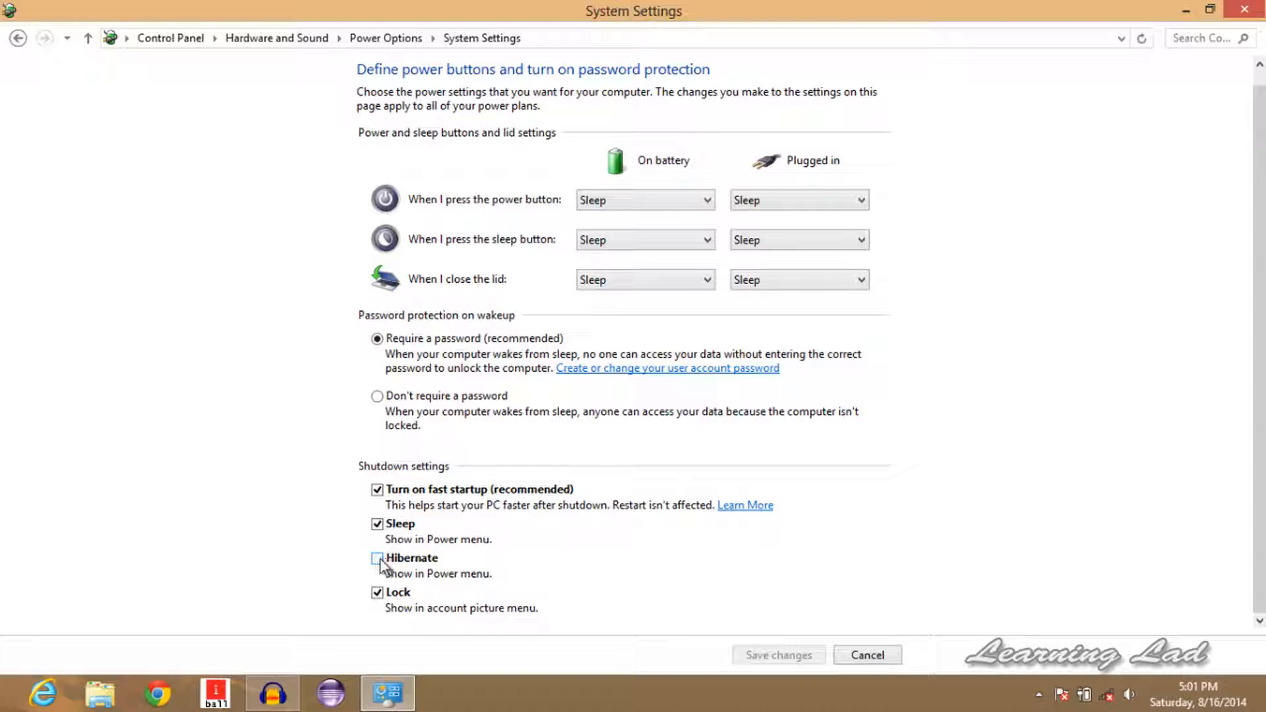
Tick Hibernate under shutdown settings and save the changes
click(377, 558)
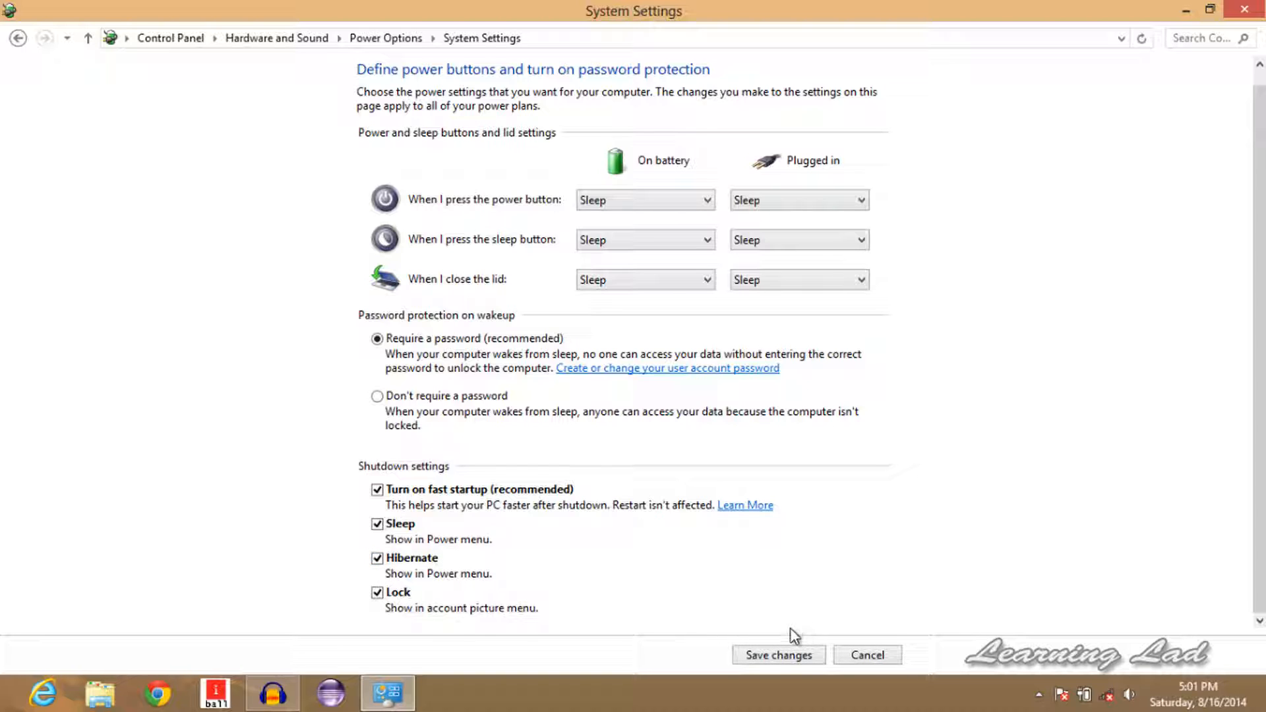
click(777, 655)
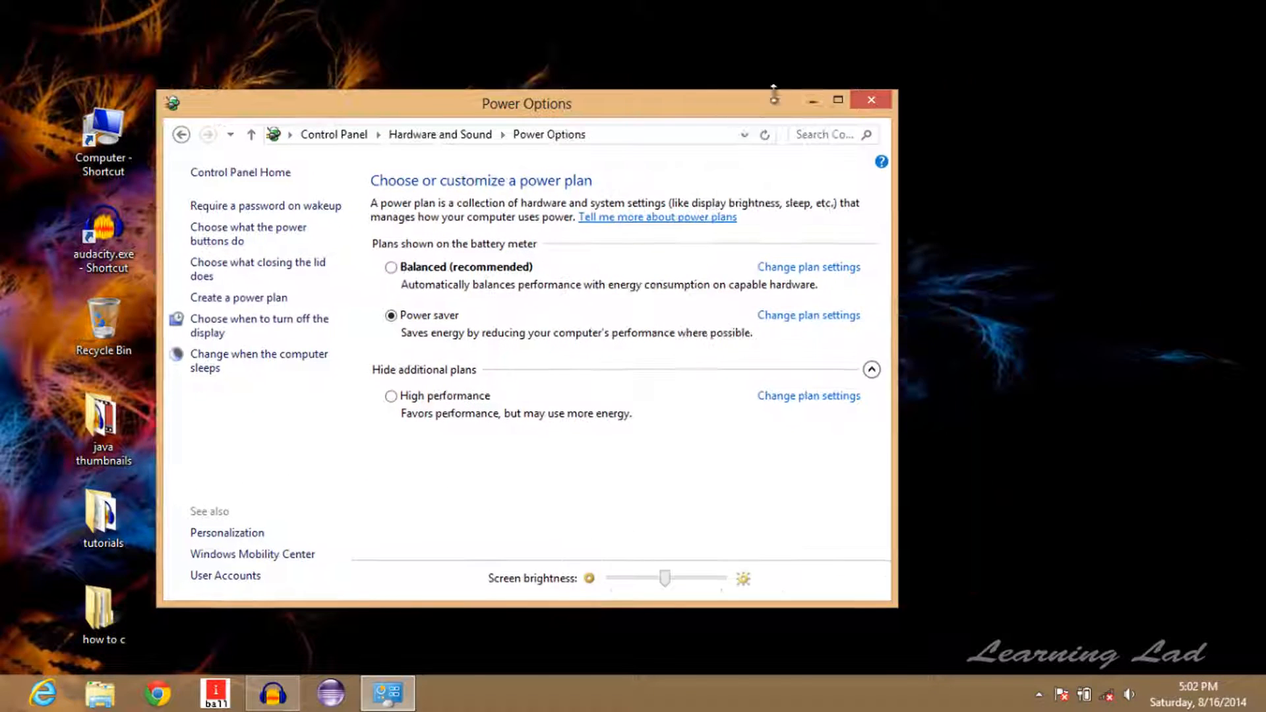
Close Power Options and show the Settings charm's Power menu, now listing Hibernate
click(871, 100)
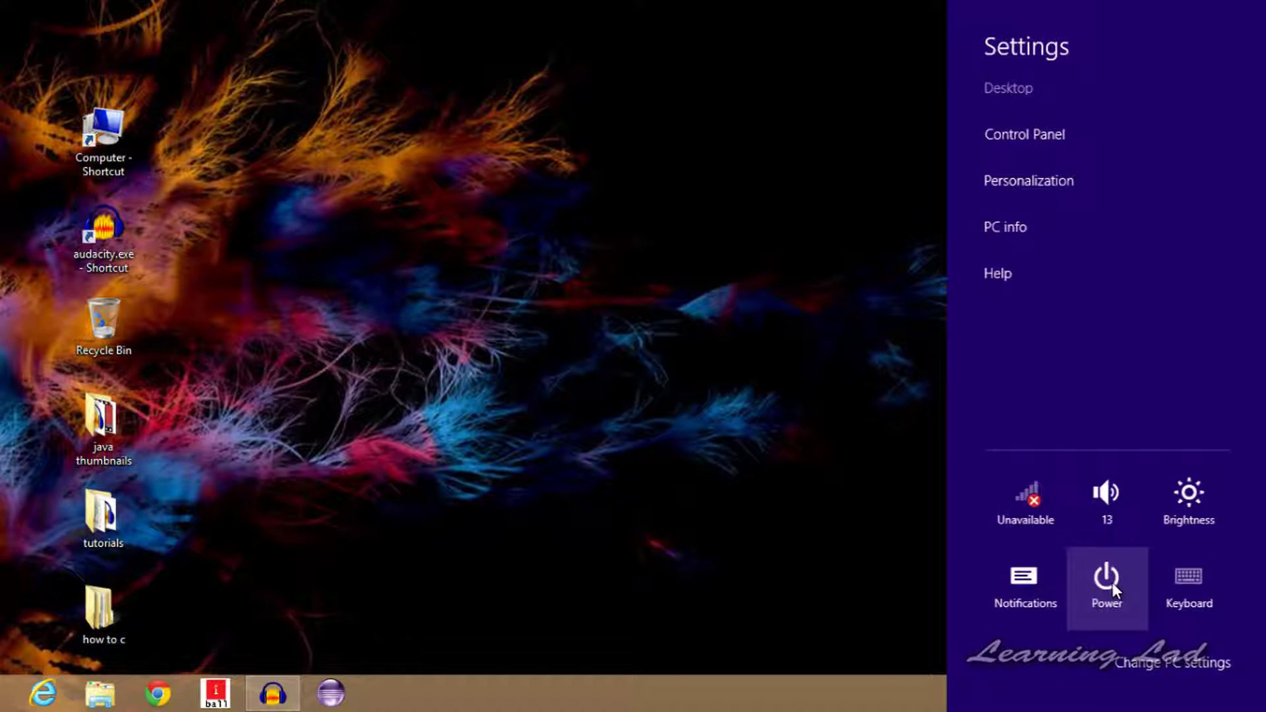
click(1107, 585)
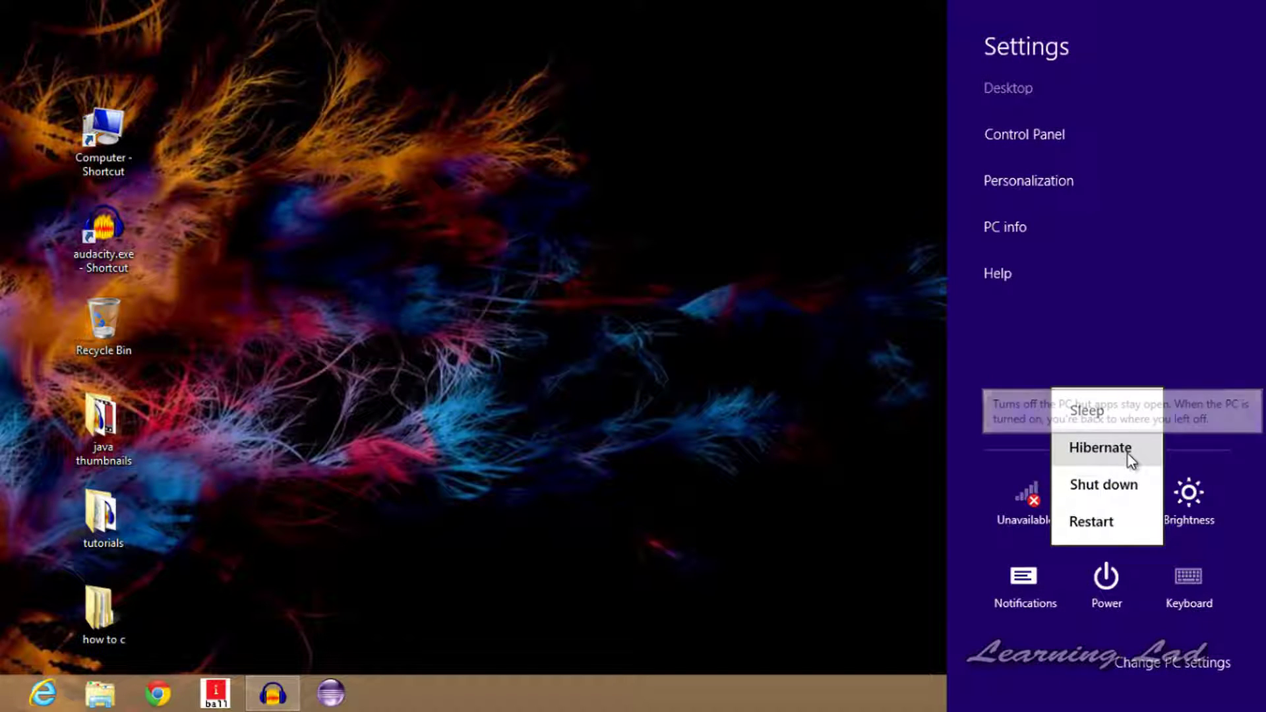
mouse_move(1099, 456)
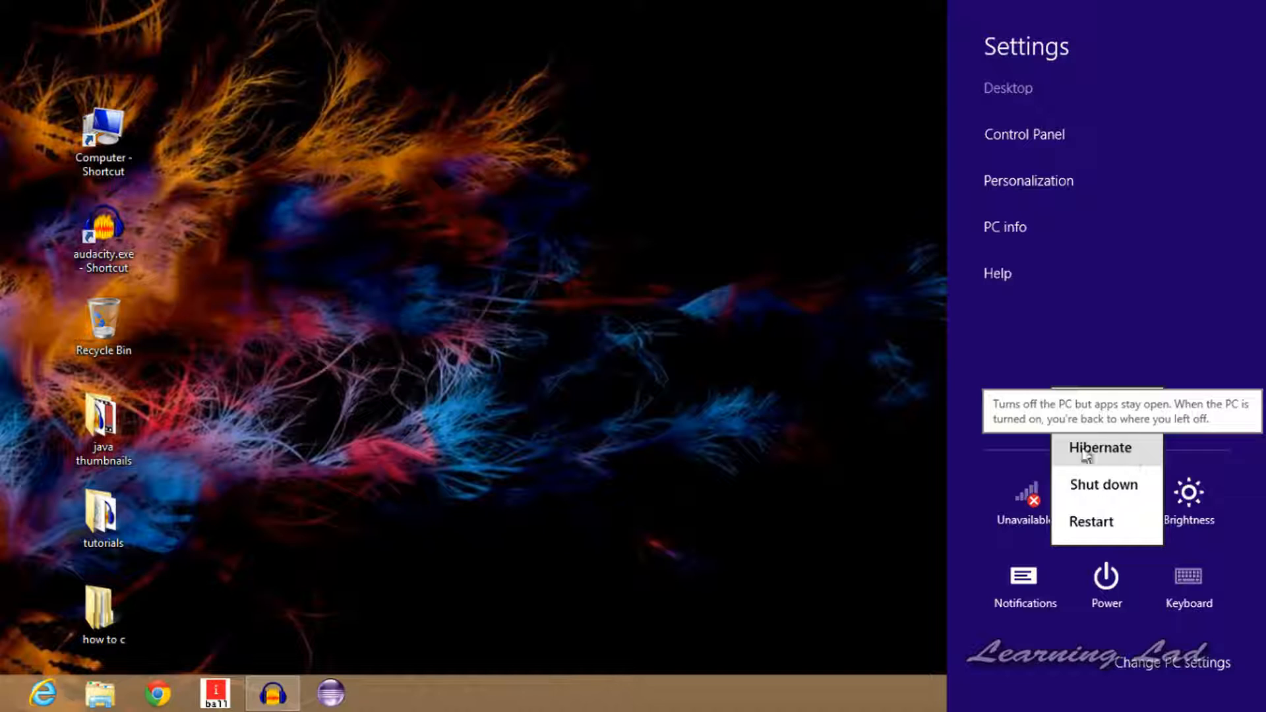